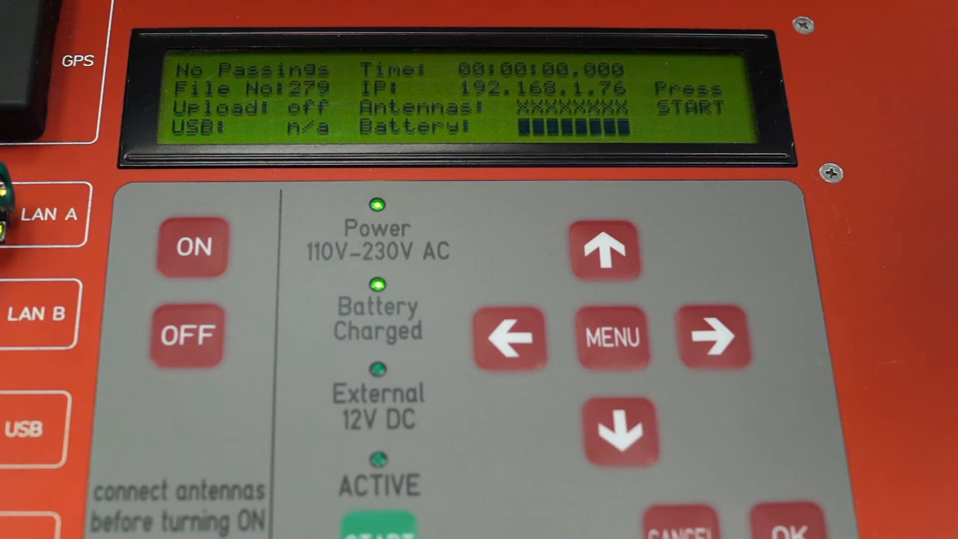
Step: Bring up the Info screen showing firmware version 1.81 (2.54), device D-4215 and temperature
left_click(611, 337)
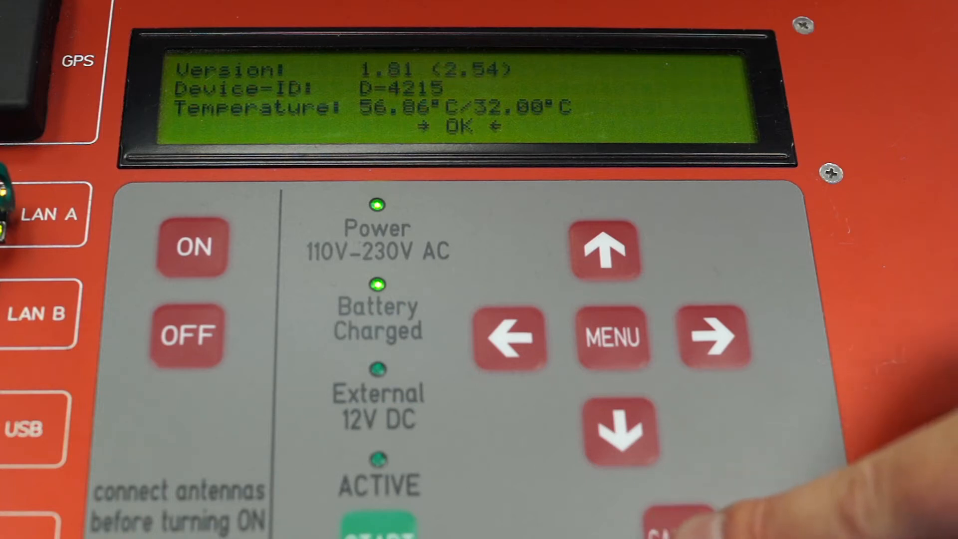
Step: Return to the menu and enter the System submenu with startup 'do nothing' and reset-all-settings
left_click(611, 338)
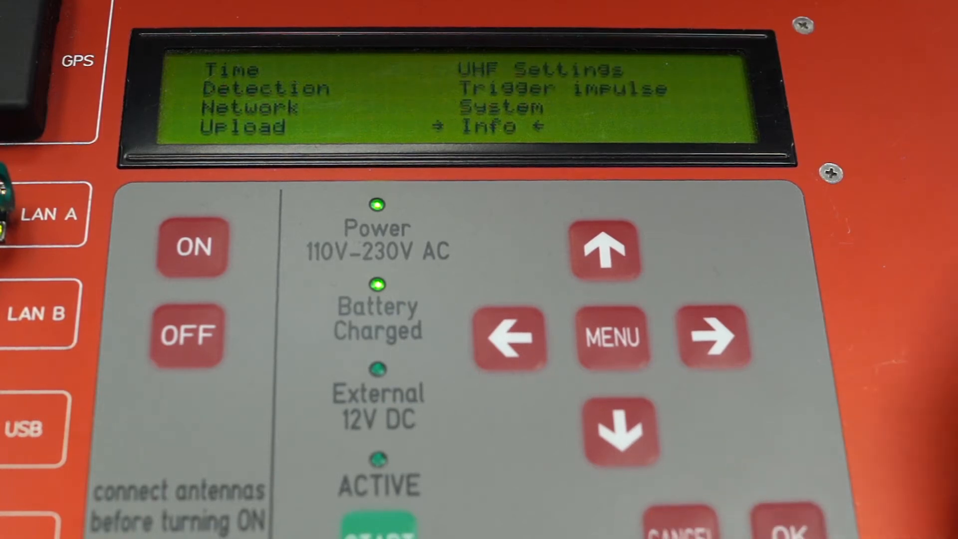
left_click(714, 338)
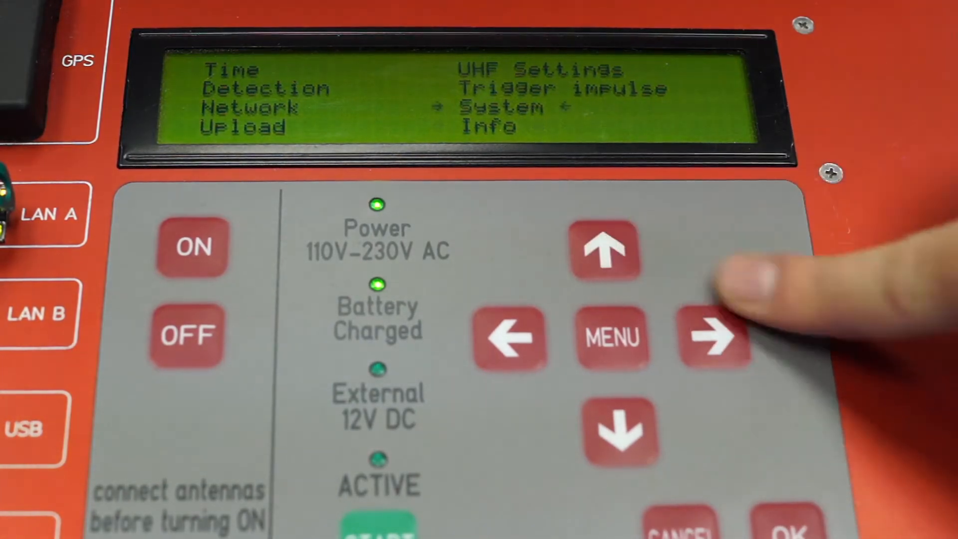
left_click(713, 338)
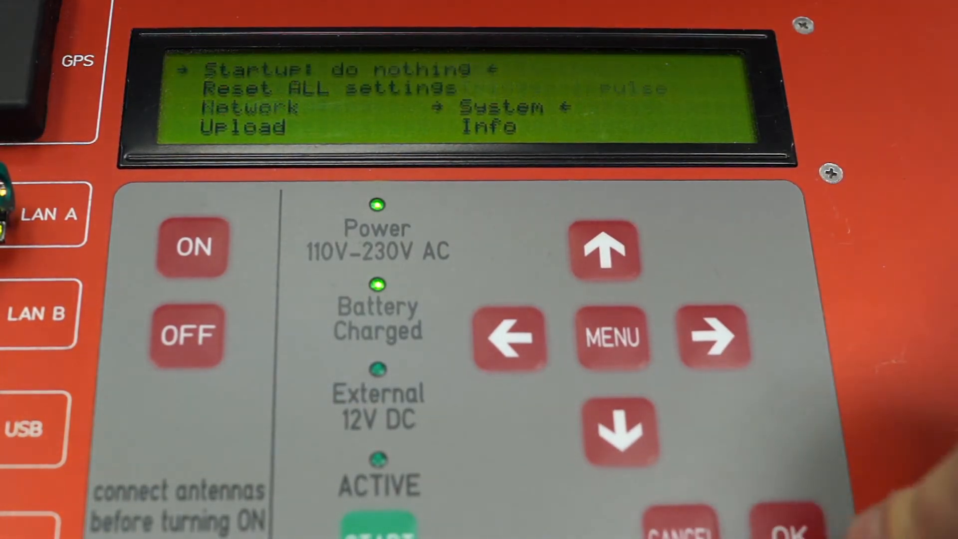